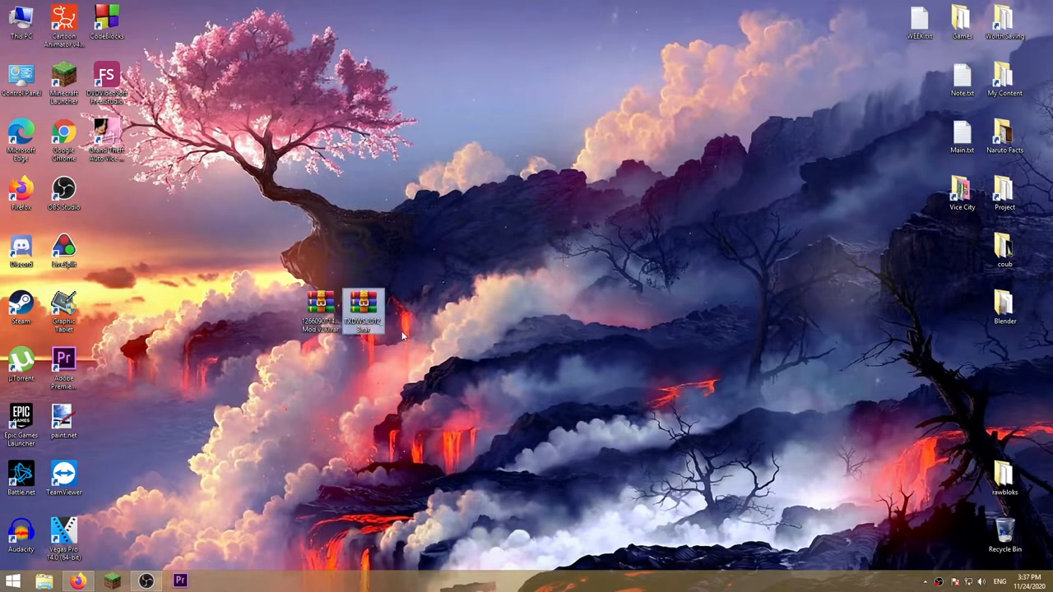
- Extract TXDWS2012_3.rar into a TXD folder and send txdworkshop.exe to the desktop as a shortcut
double_click(364, 303)
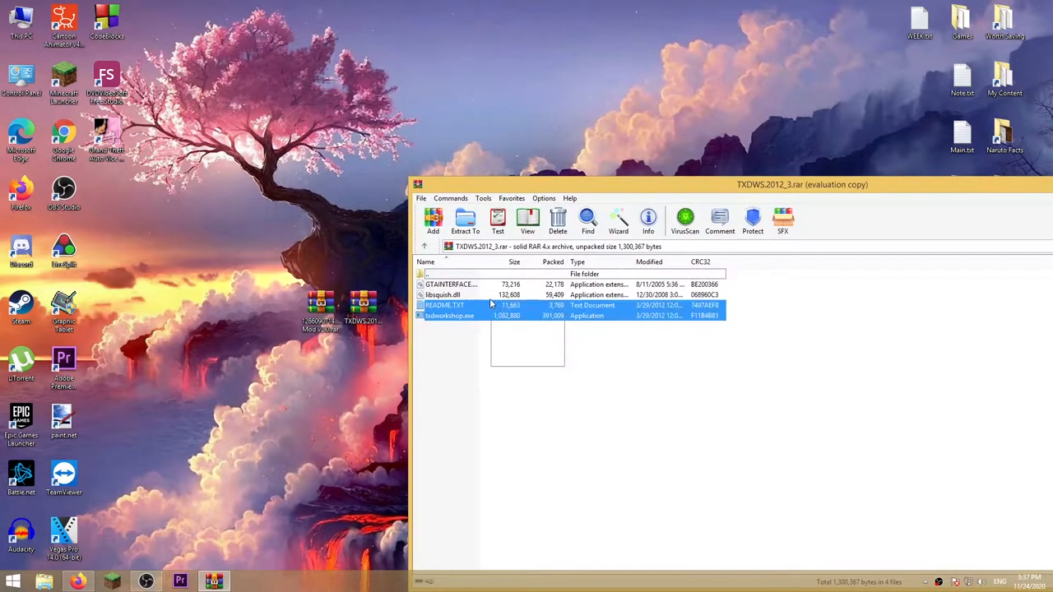
right_click(296, 263)
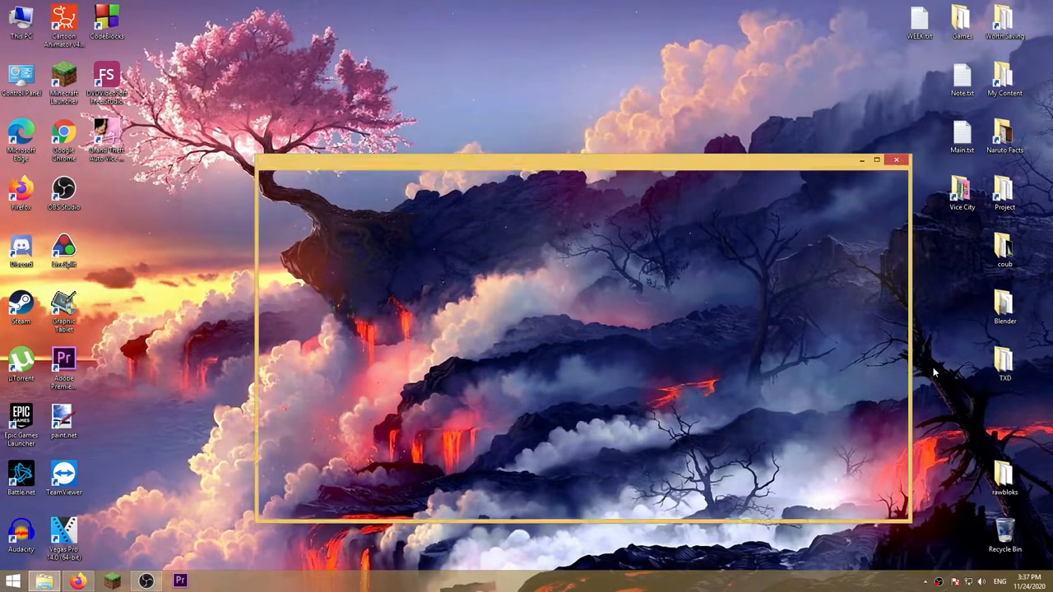
right_click(381, 276)
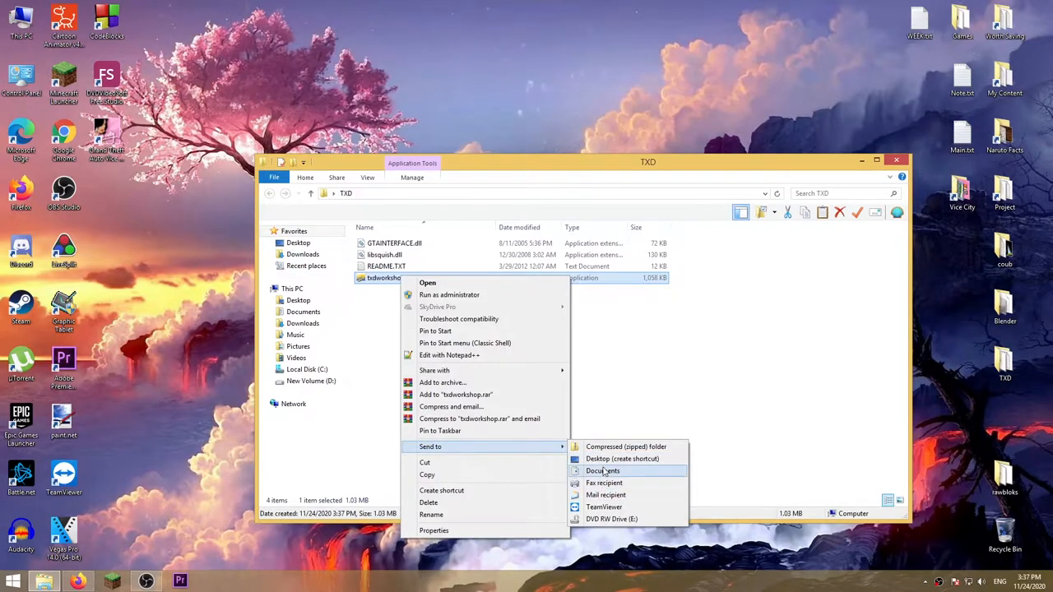
left_click(622, 457)
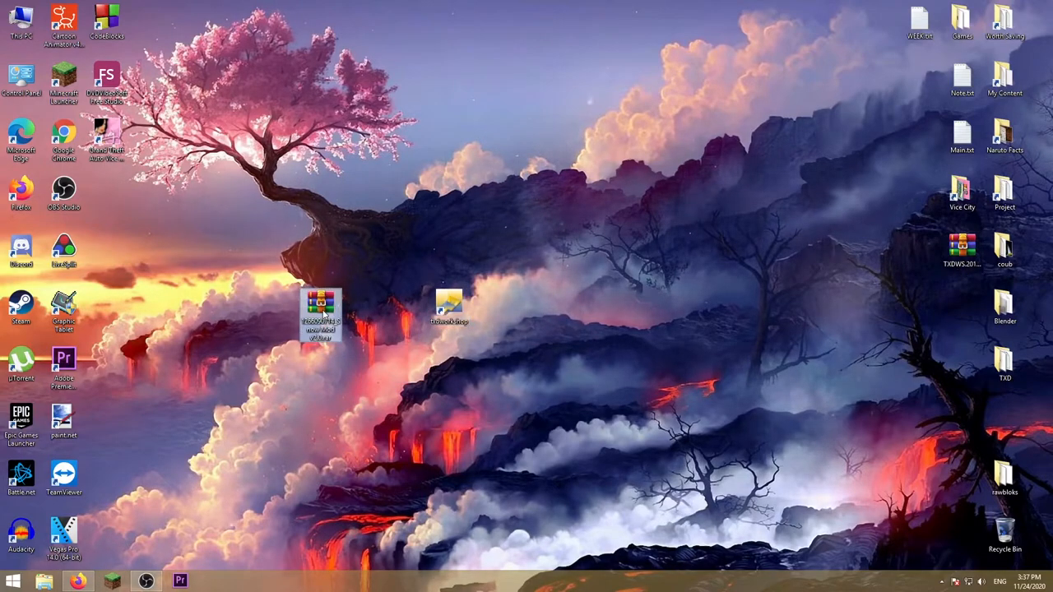
- Launch TXD Workshop, load gta3.img from Vice City's models folder, and open the Snow Mod folder
double_click(319, 313)
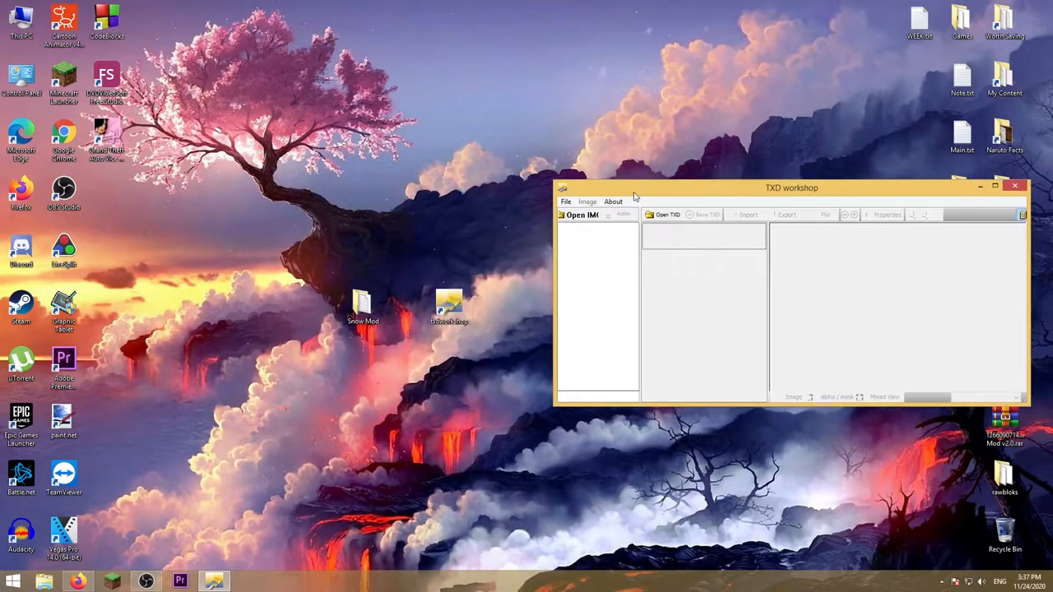
left_click(579, 214)
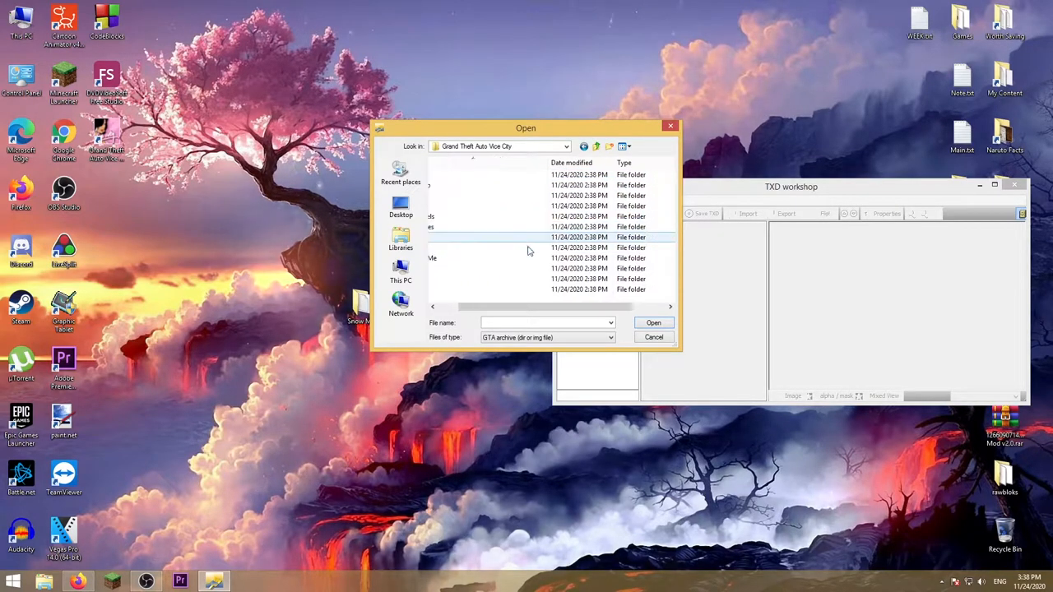
double_click(460, 237)
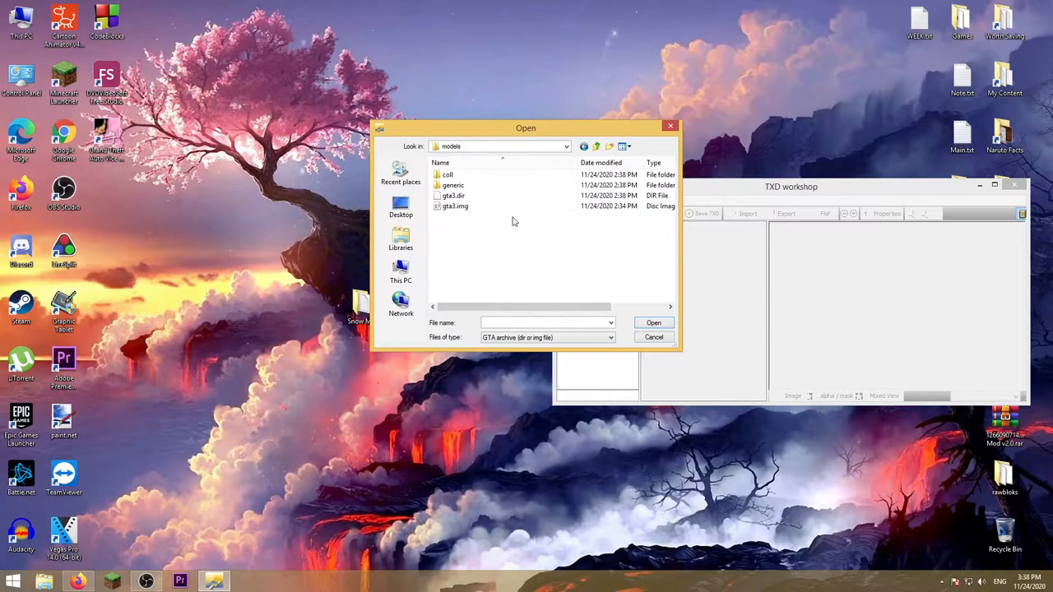
left_click(454, 205)
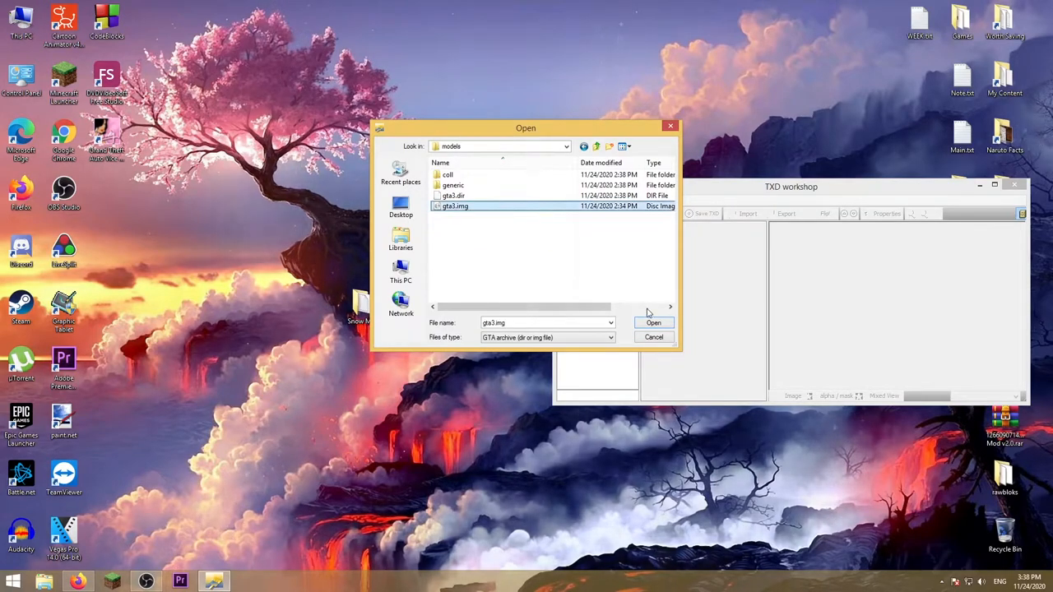
left_click(653, 323)
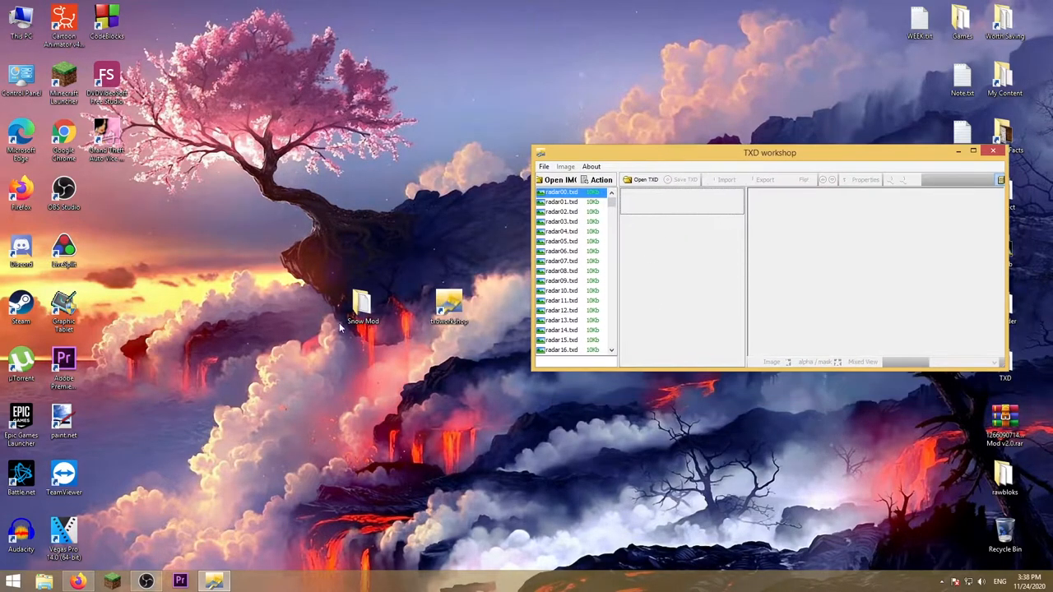
double_click(362, 304)
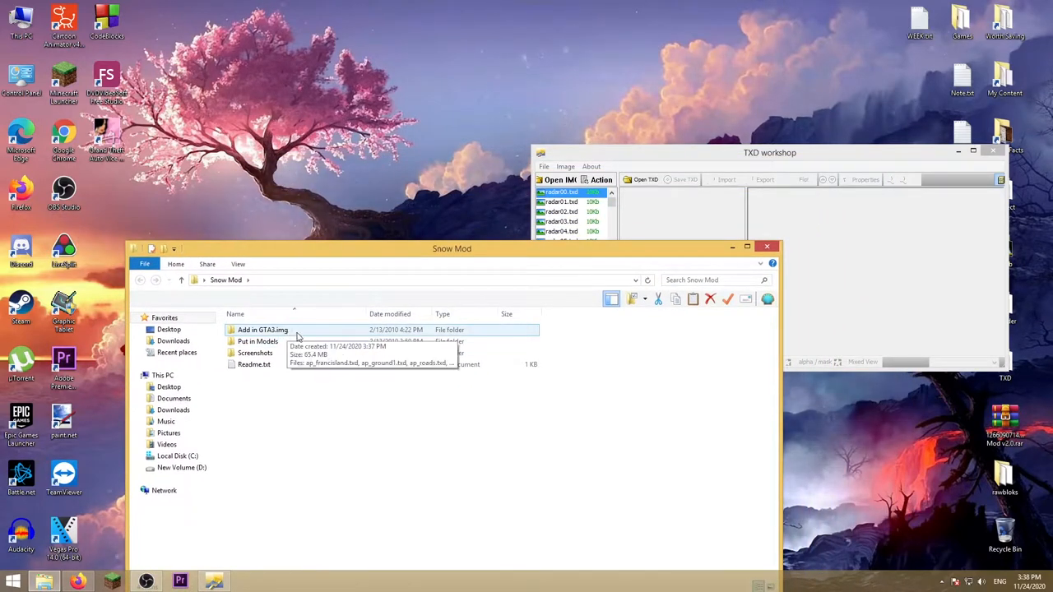
- Replace ap_franceland.txd in gta3.img with the copy from Snow Mod\Add in GTA3.img
double_click(263, 329)
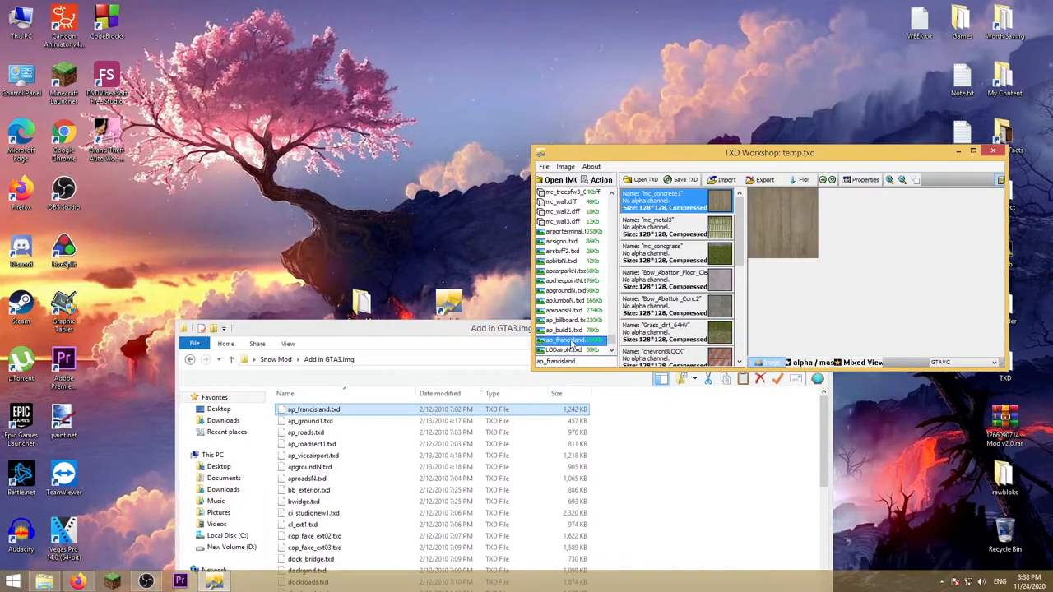
left_click(559, 179)
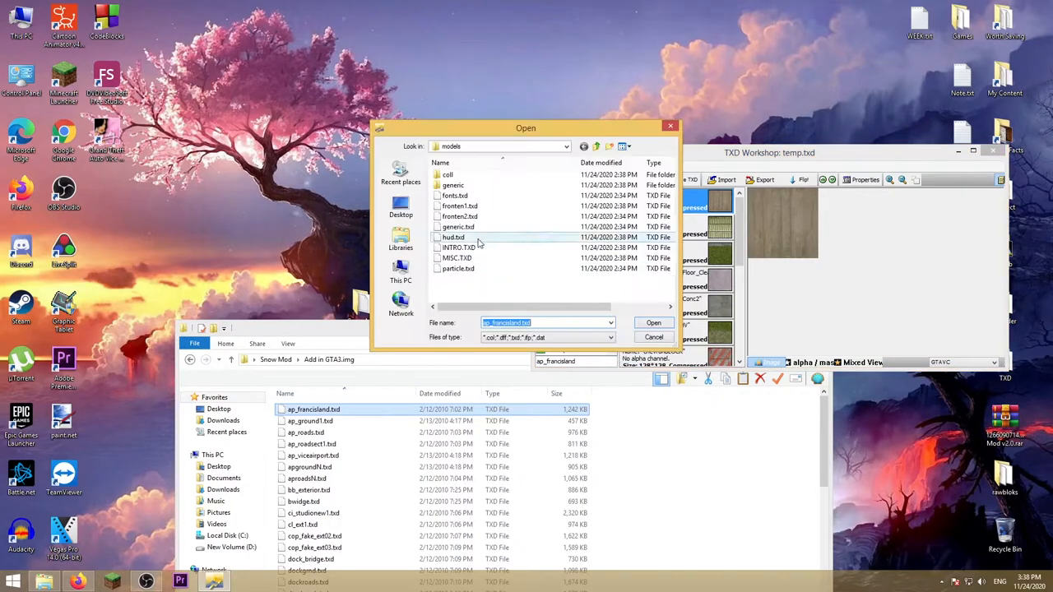
left_click(402, 206)
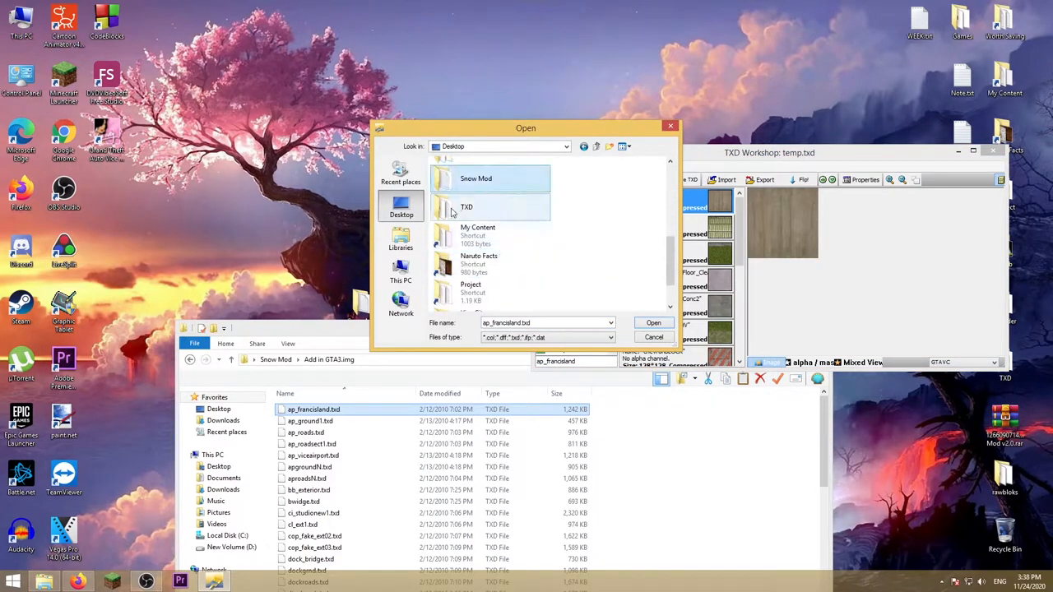
double_click(475, 178)
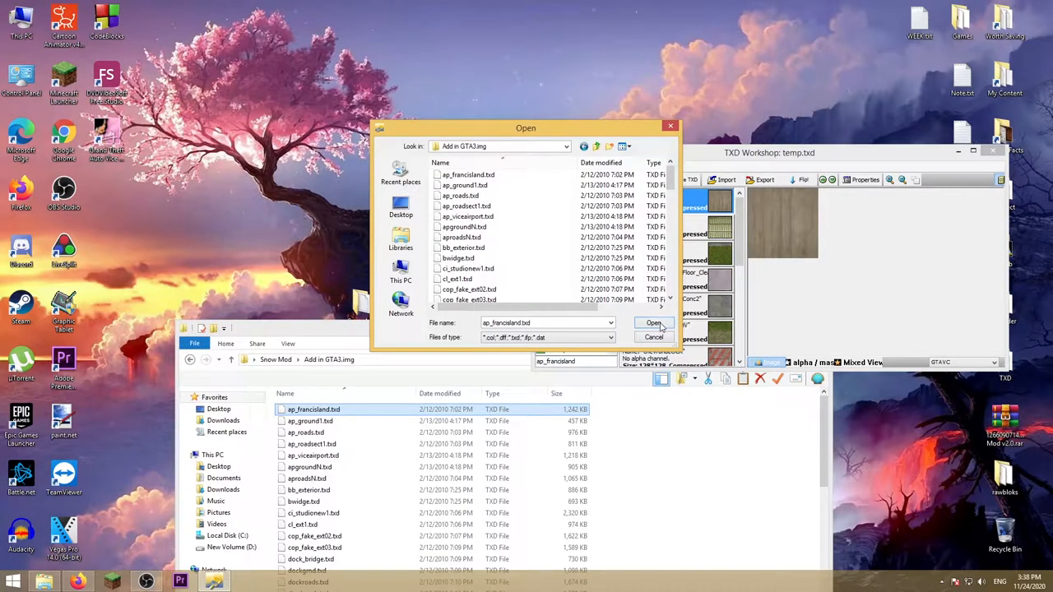
left_click(655, 323)
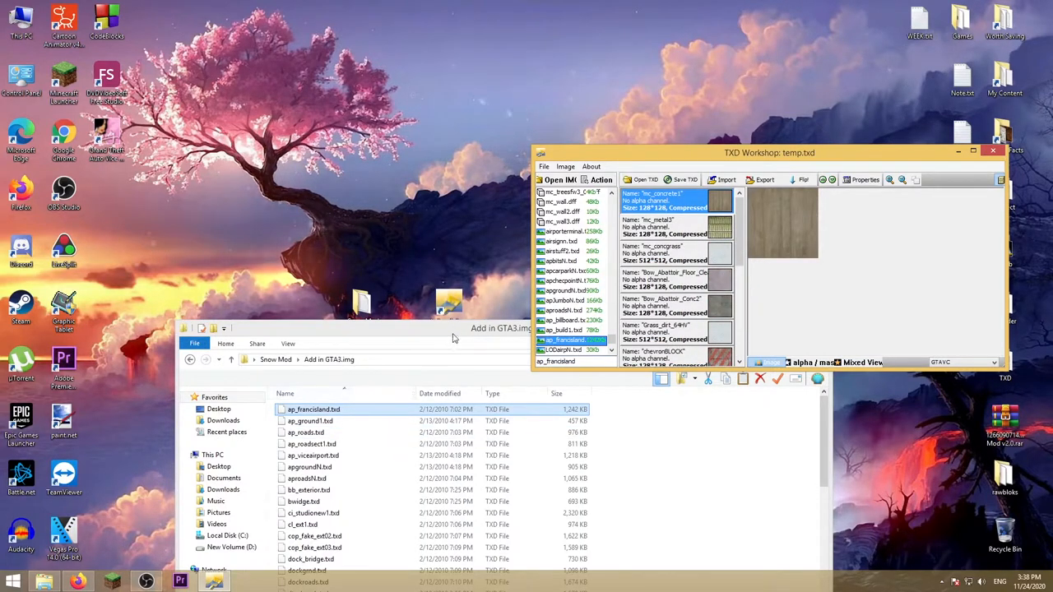
mouse_move(434, 344)
type("ap_ground1")
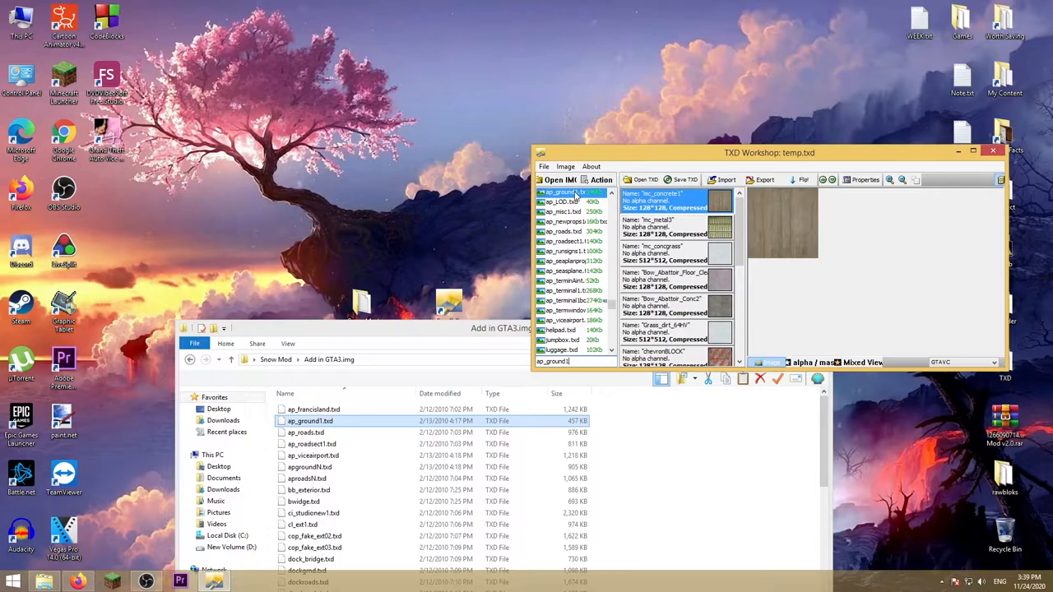
- Replace ap_ground1.txd and ap_roadsect1.txd in gta3.img with the Snow Mod versions
right_click(563, 191)
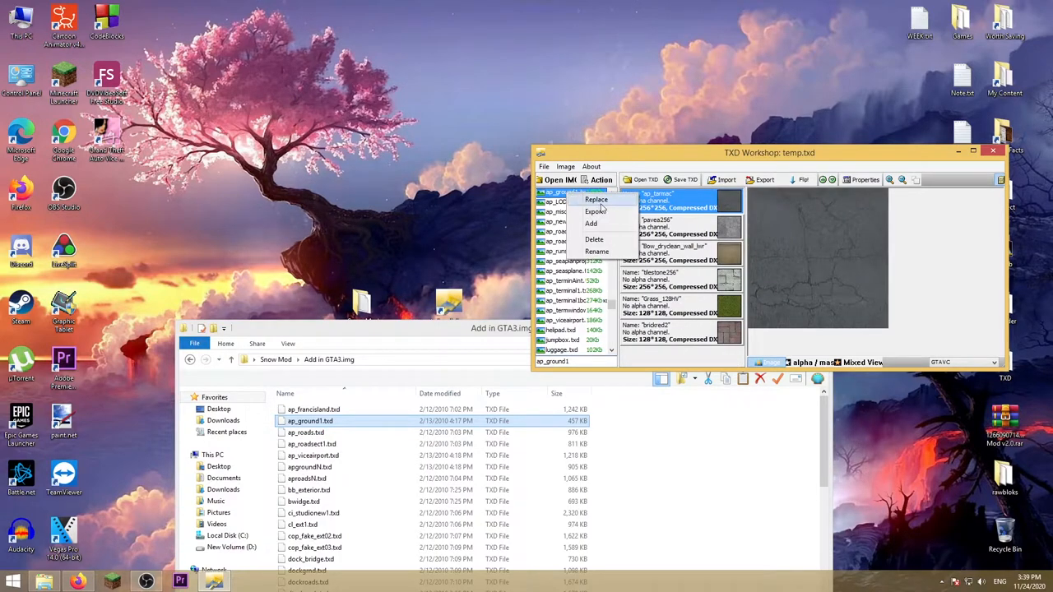
left_click(595, 200)
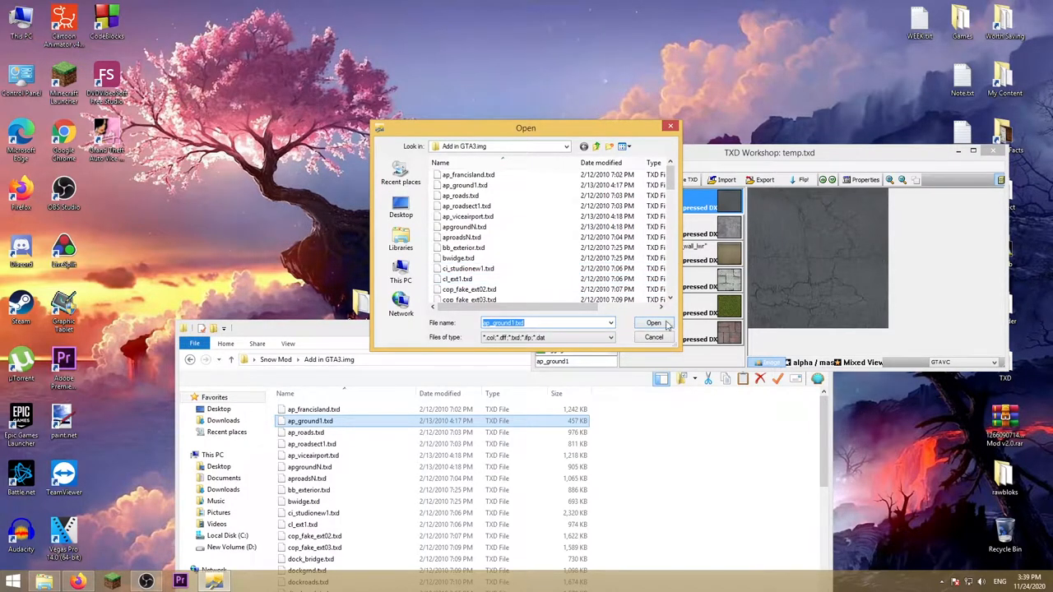
left_click(653, 322)
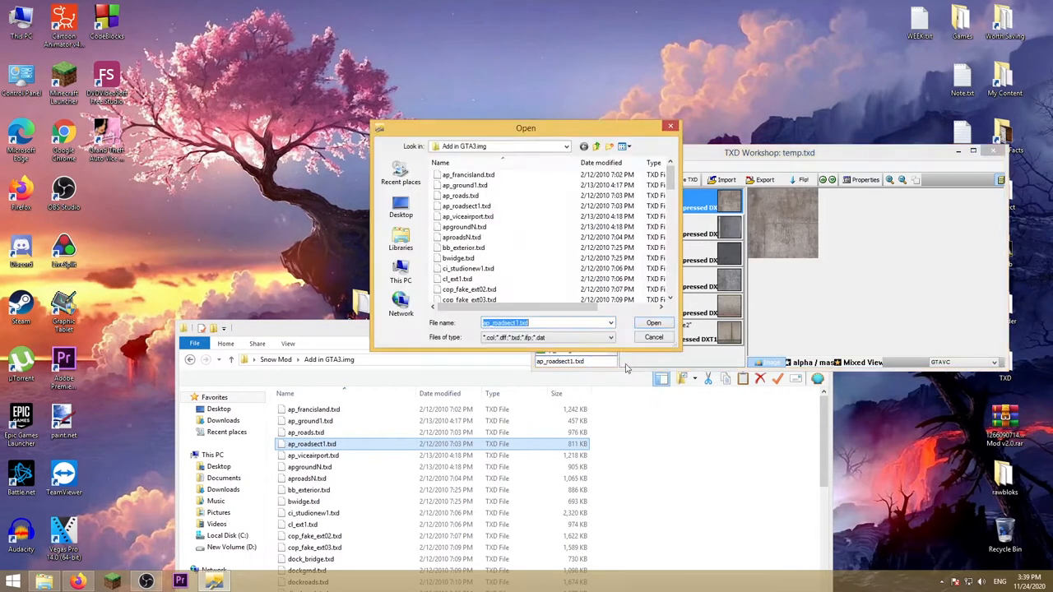
left_click(654, 322)
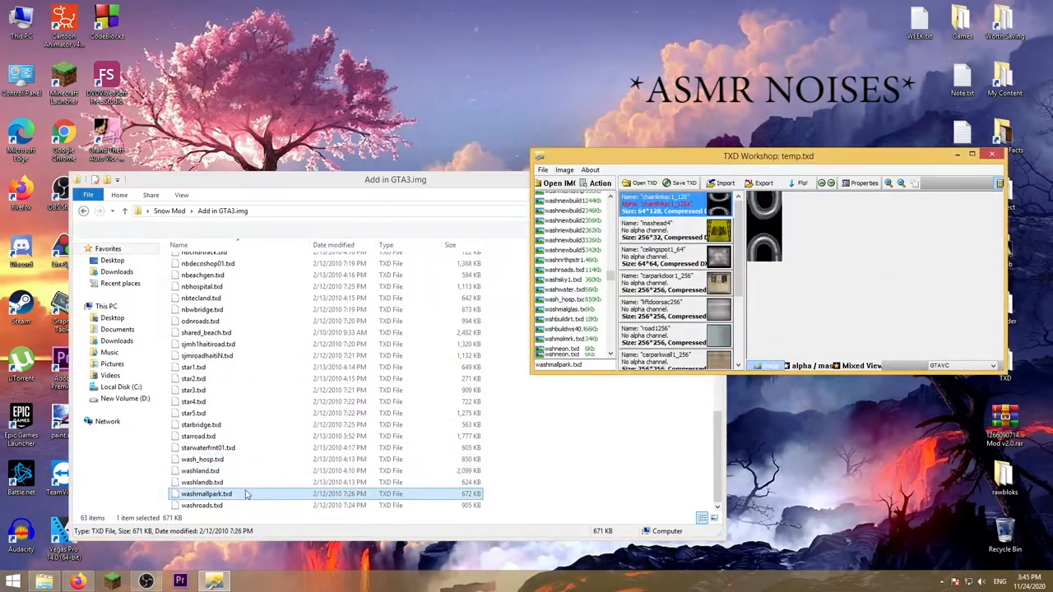
- Copy the Put in Models files into Steam's Grand Theft Auto Vice City\models folder, overwriting existing files
left_click(201, 505)
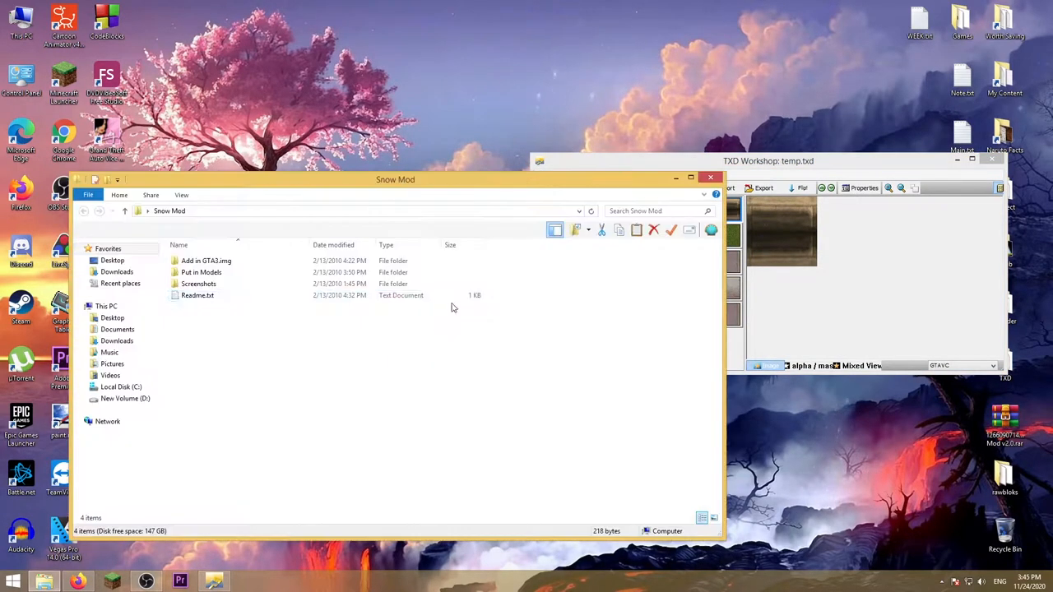
mouse_move(201, 273)
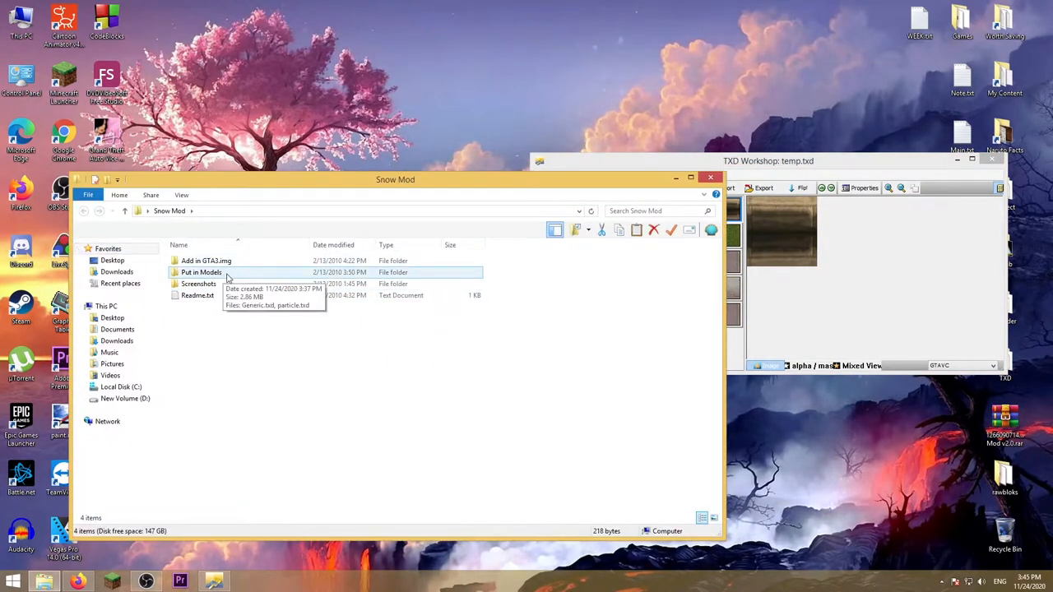
double_click(200, 274)
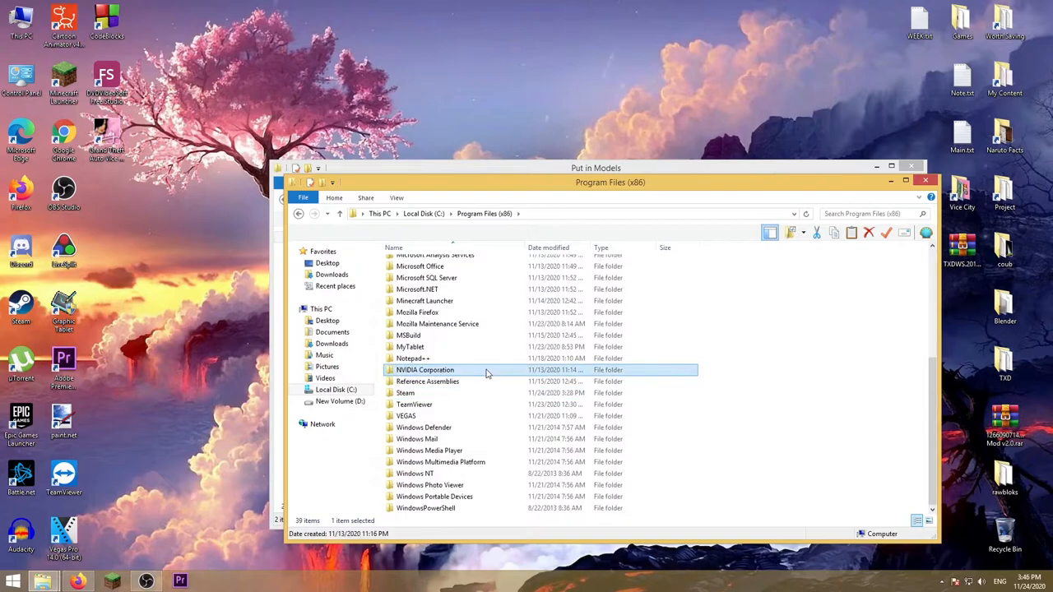
double_click(406, 393)
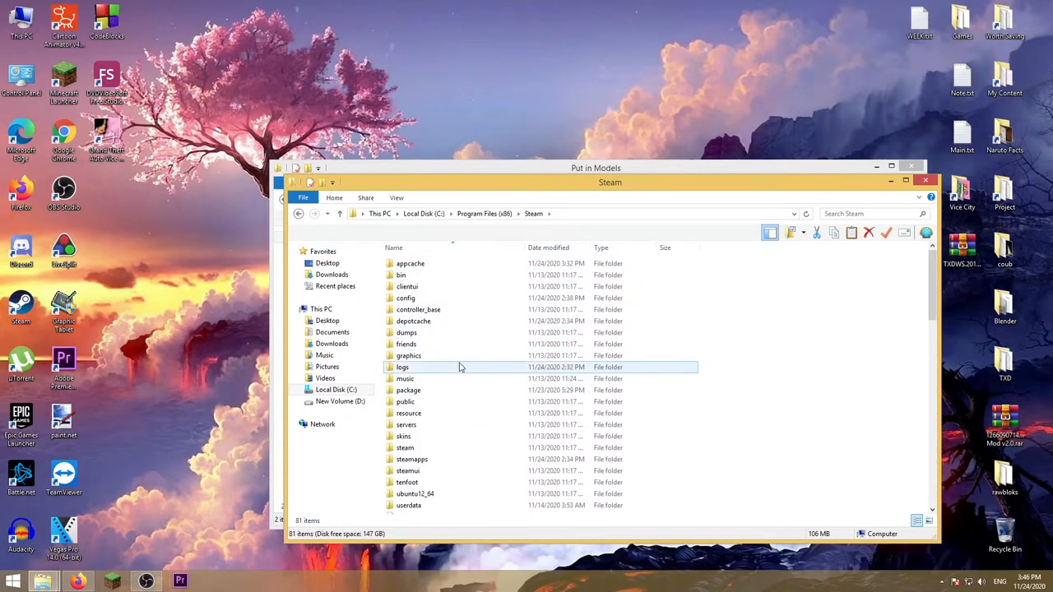
double_click(412, 459)
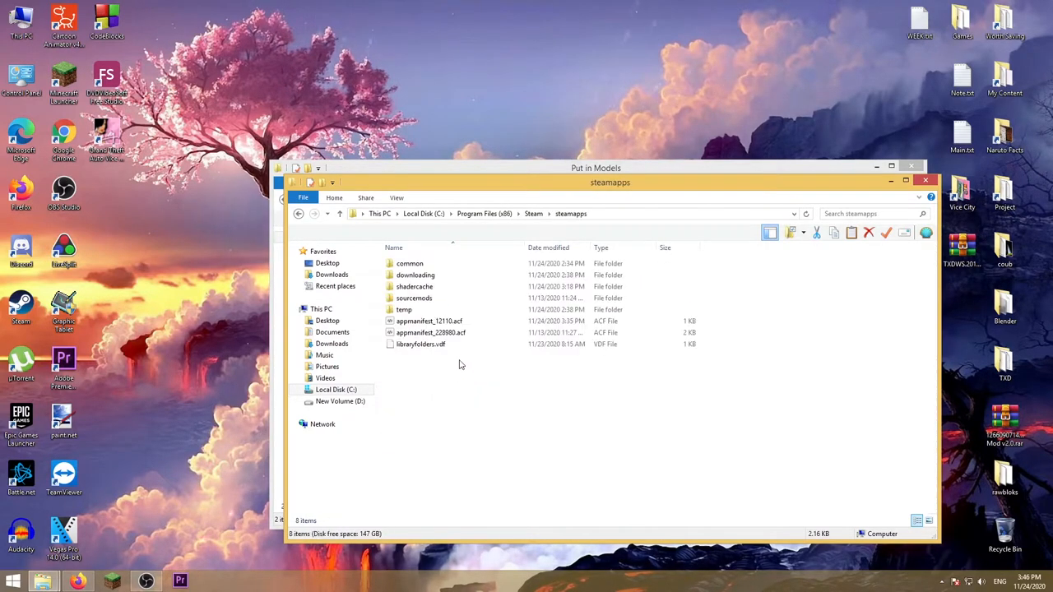
left_click(410, 264)
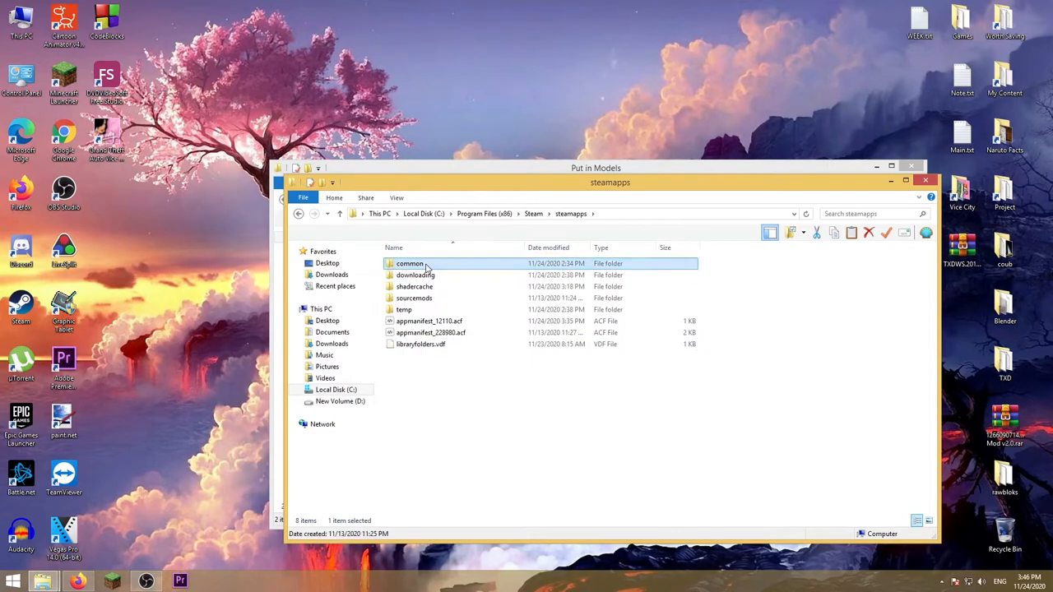
double_click(410, 263)
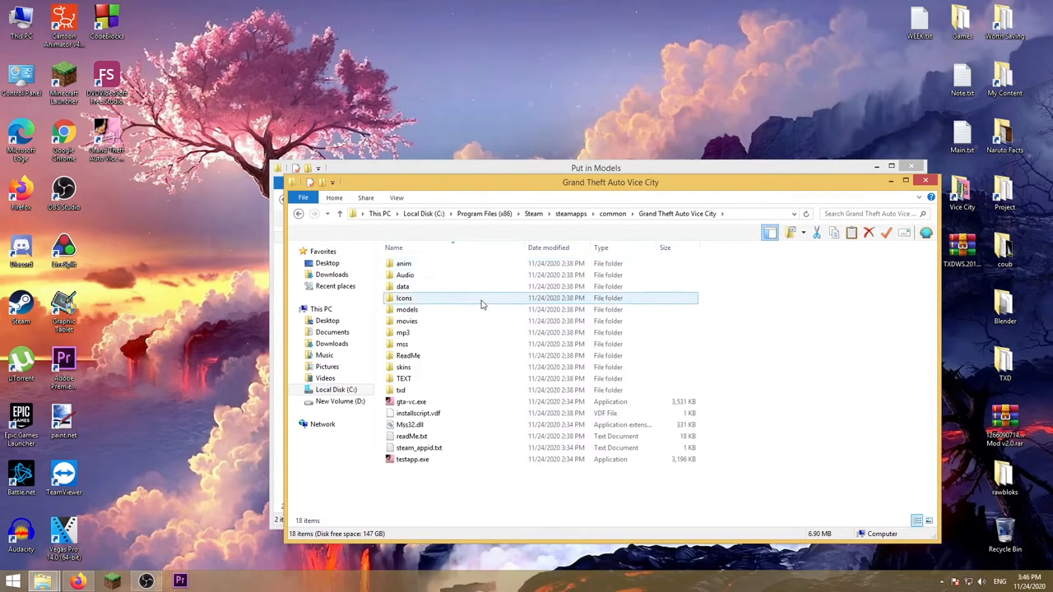
double_click(407, 309)
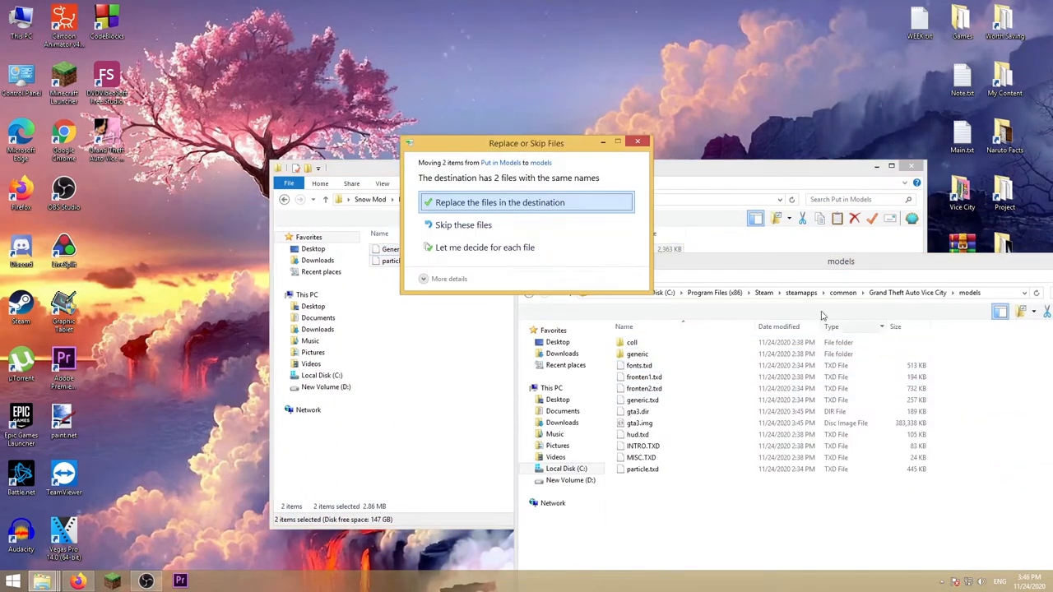
left_click(500, 202)
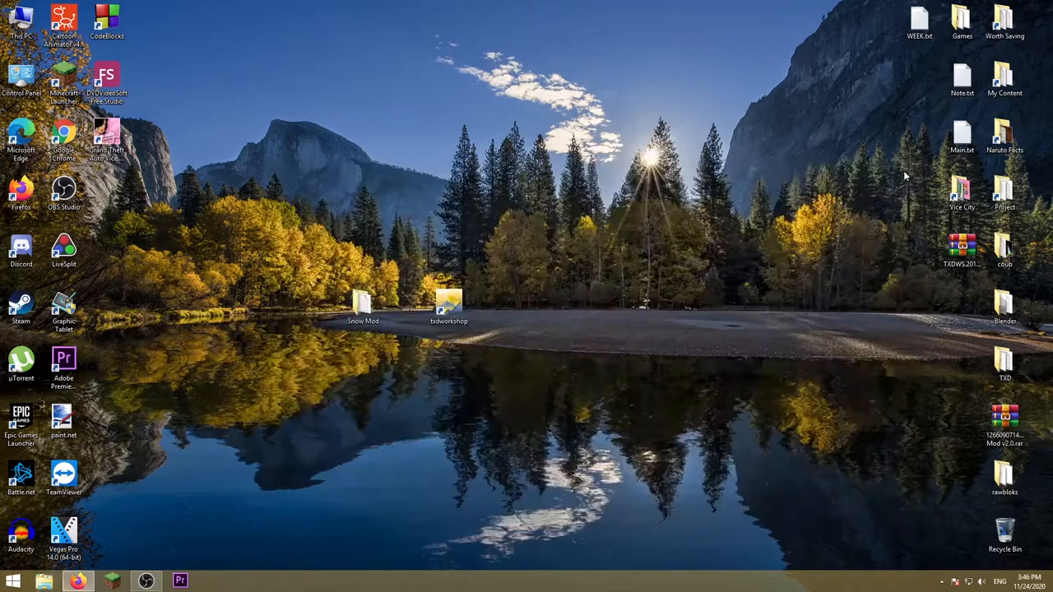
- Launch Vice City, load the saved game and drive through the snowy Washington Beach streets
left_click(447, 310)
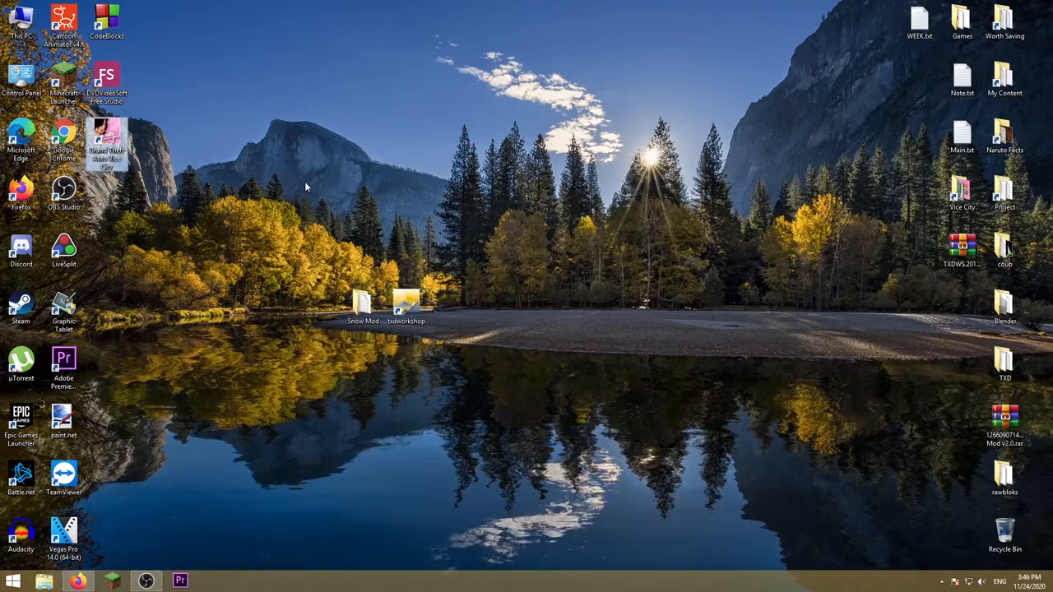
double_click(105, 140)
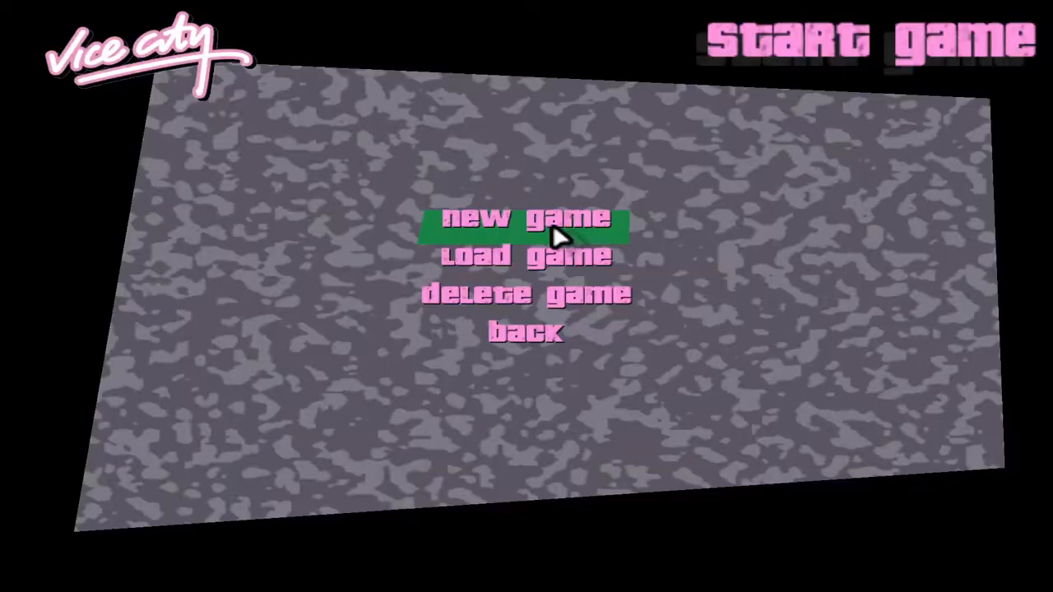
left_click(525, 255)
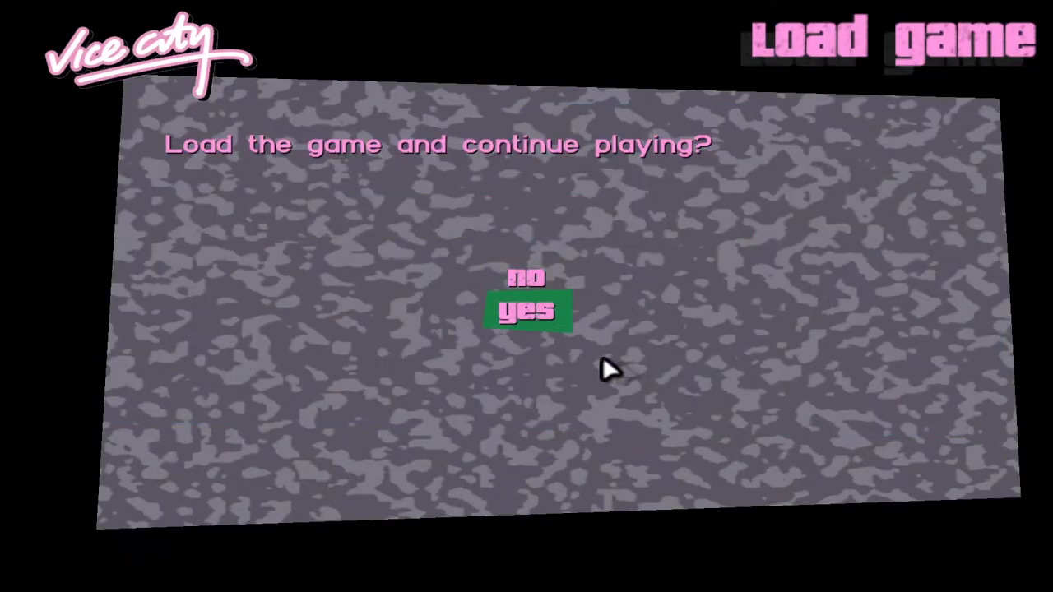
left_click(527, 311)
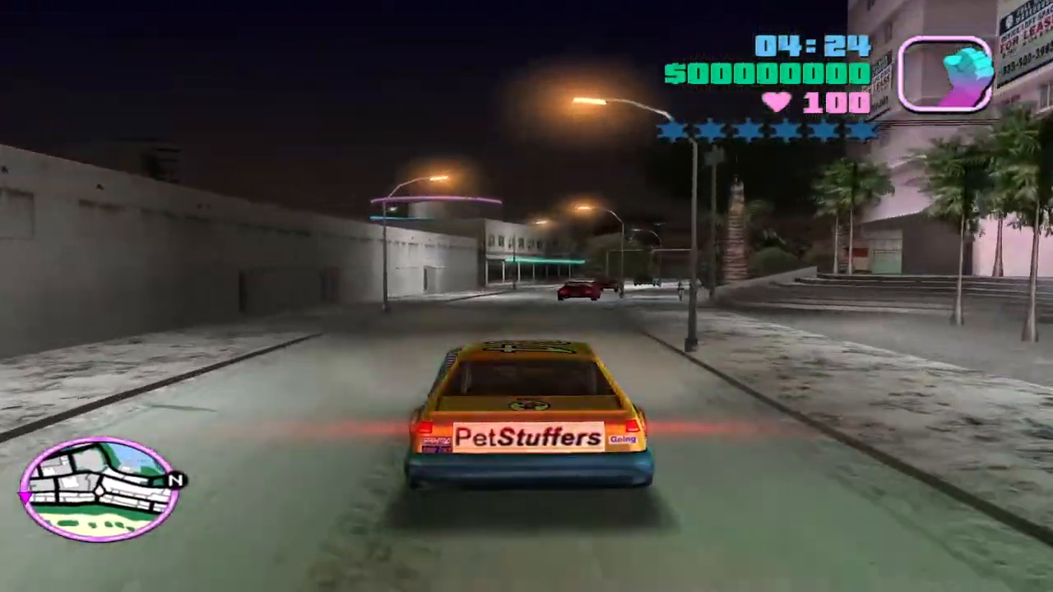
key("w")
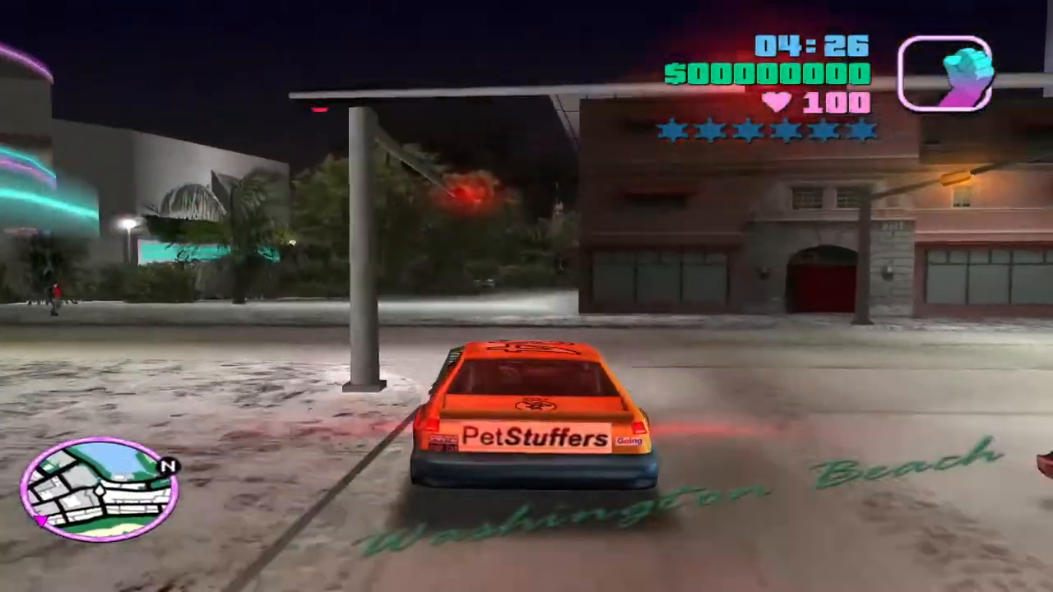